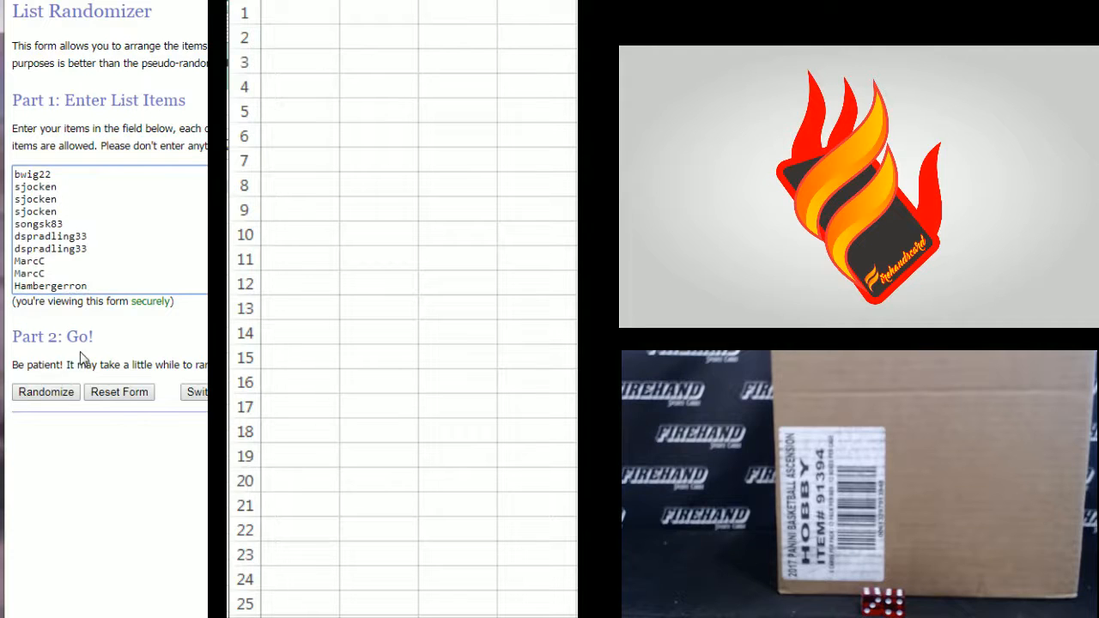
Randomize the 28 participant names, then re-shuffle with Again until eleven randomizations are done.
{"action": "left_click", "coordinate": [45, 391]}
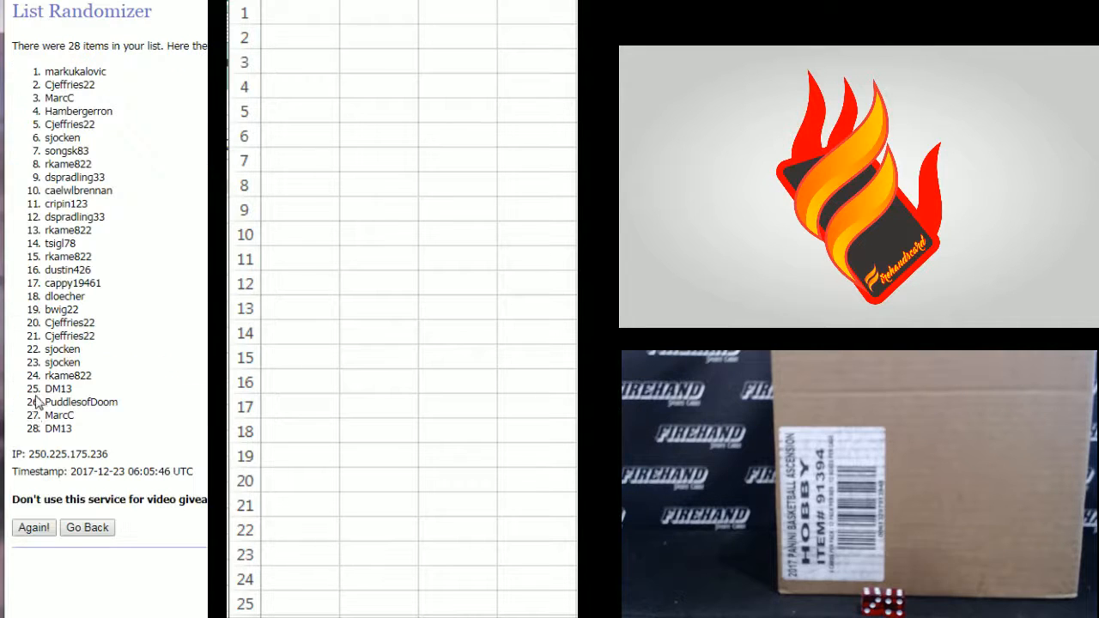
{"action": "left_click", "coordinate": [34, 527]}
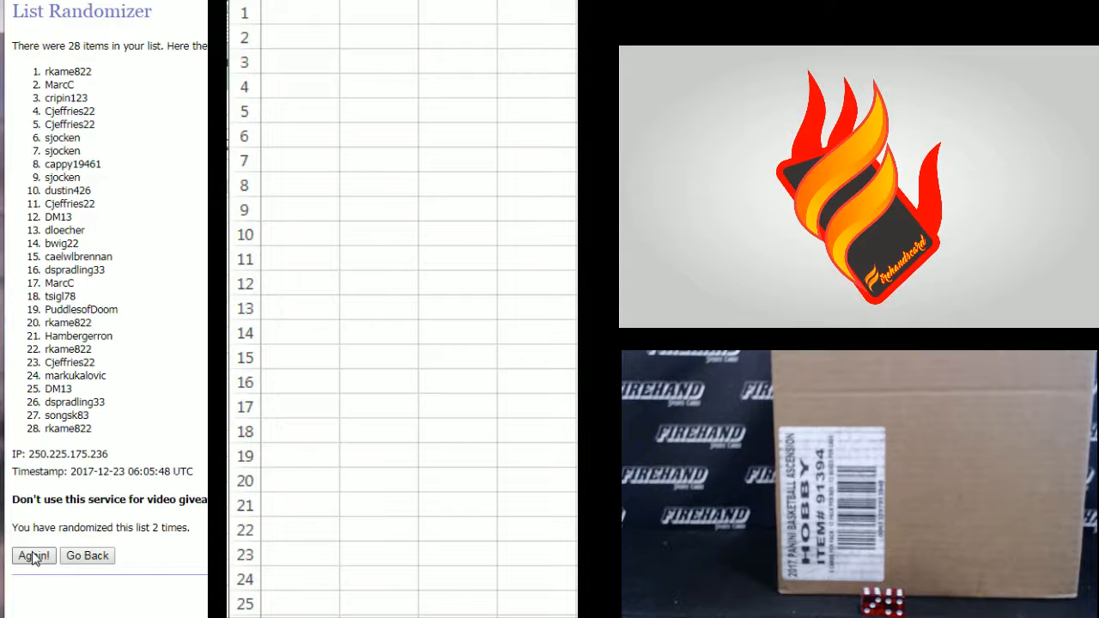
{"action": "left_click", "coordinate": [32, 557]}
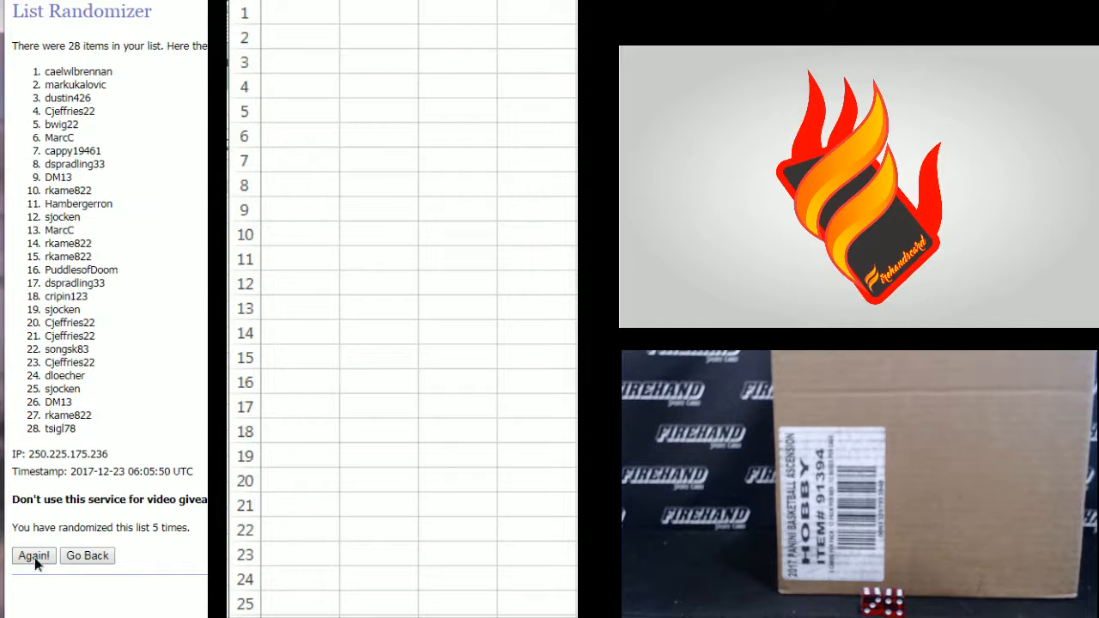
{"action": "left_click", "coordinate": [33, 556]}
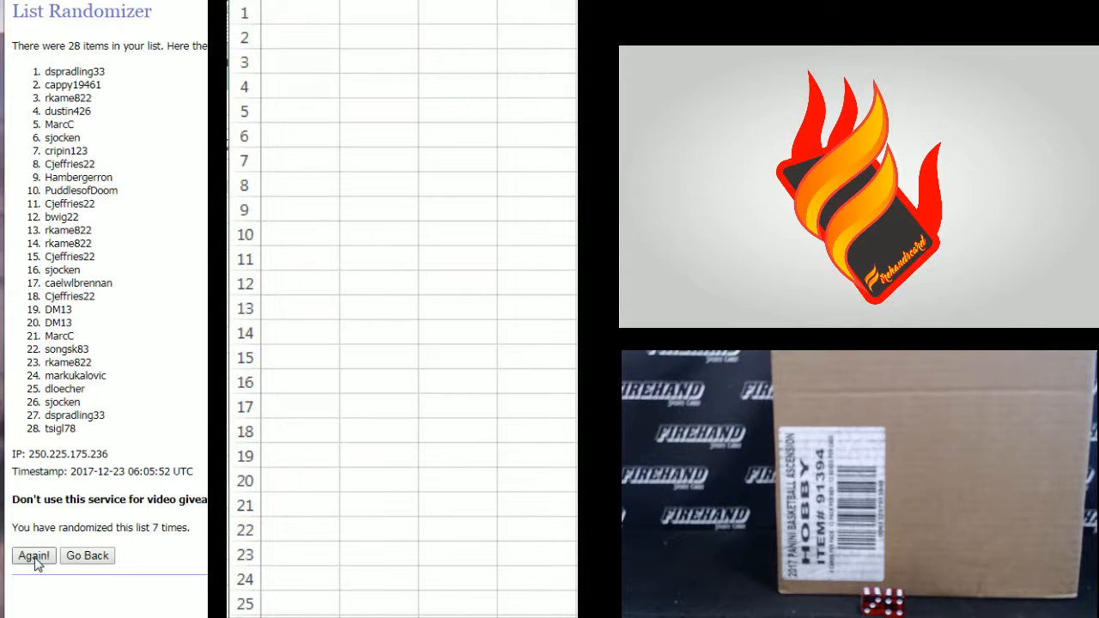
{"action": "left_click", "coordinate": [33, 556]}
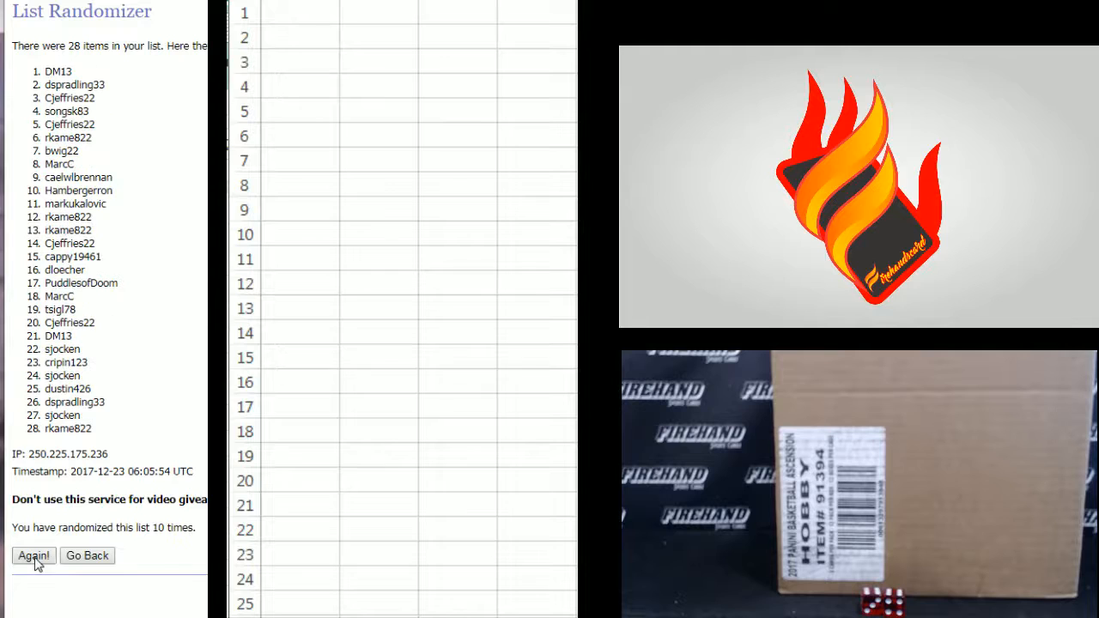
{"action": "left_click", "coordinate": [32, 556]}
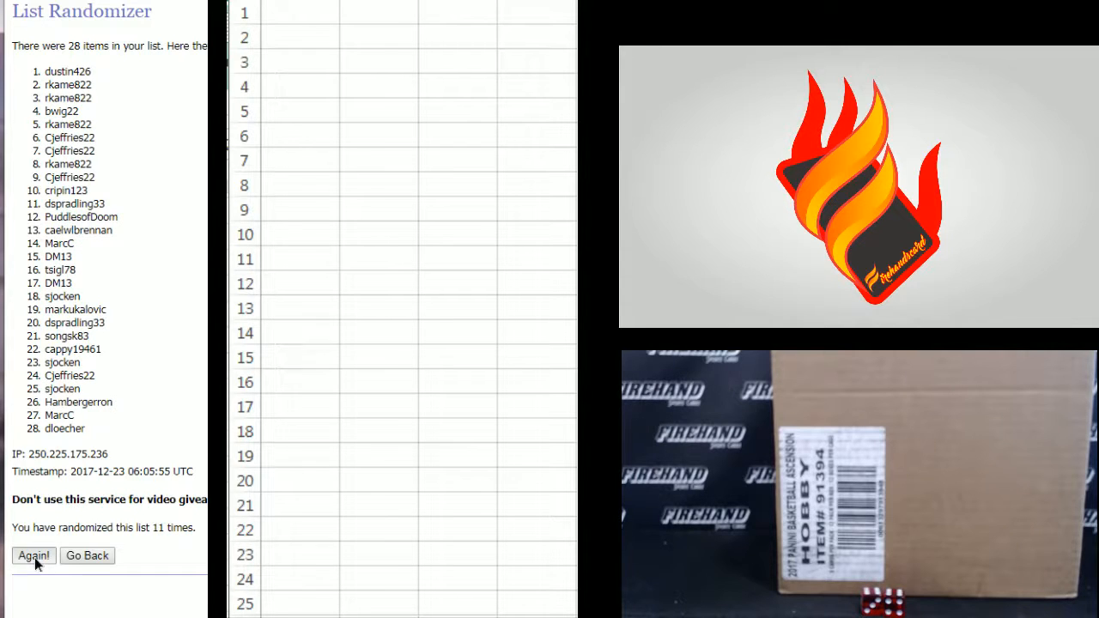
{"action": "left_click", "coordinate": [35, 556]}
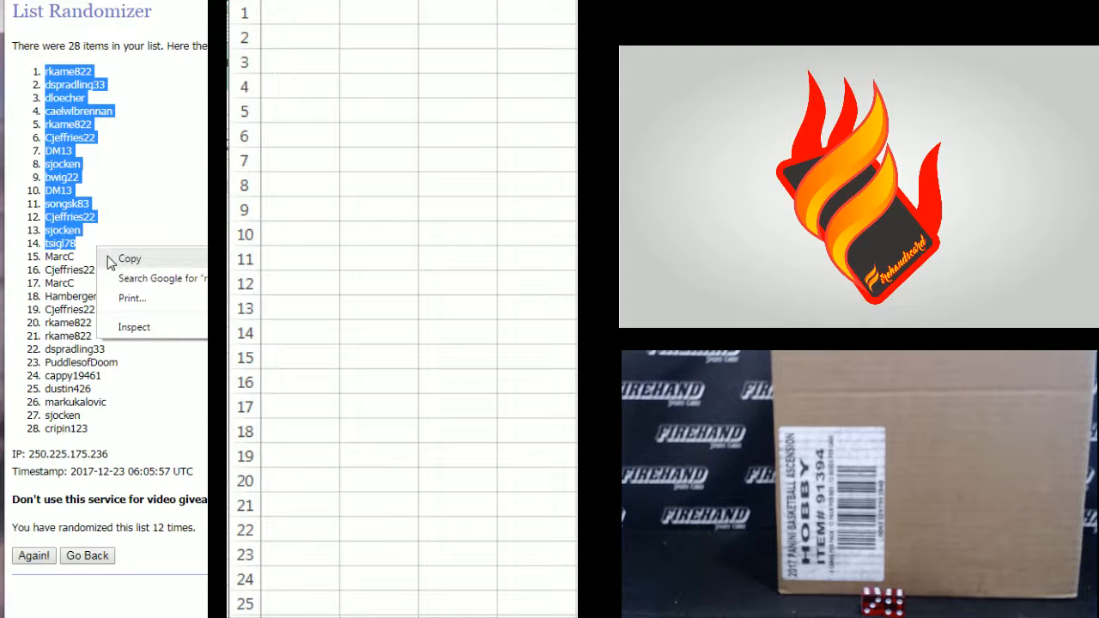
Paste the top 14 shuffled names into A1:A14 via Paste Special as Text.
{"action": "right_click", "coordinate": [249, 12]}
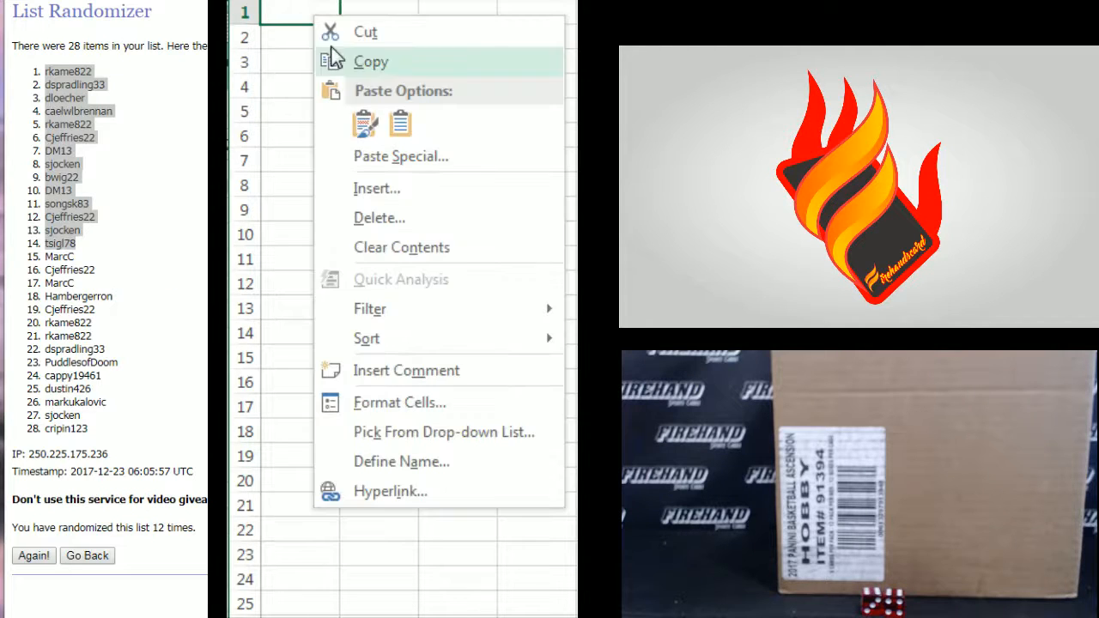
{"action": "left_click", "coordinate": [400, 154]}
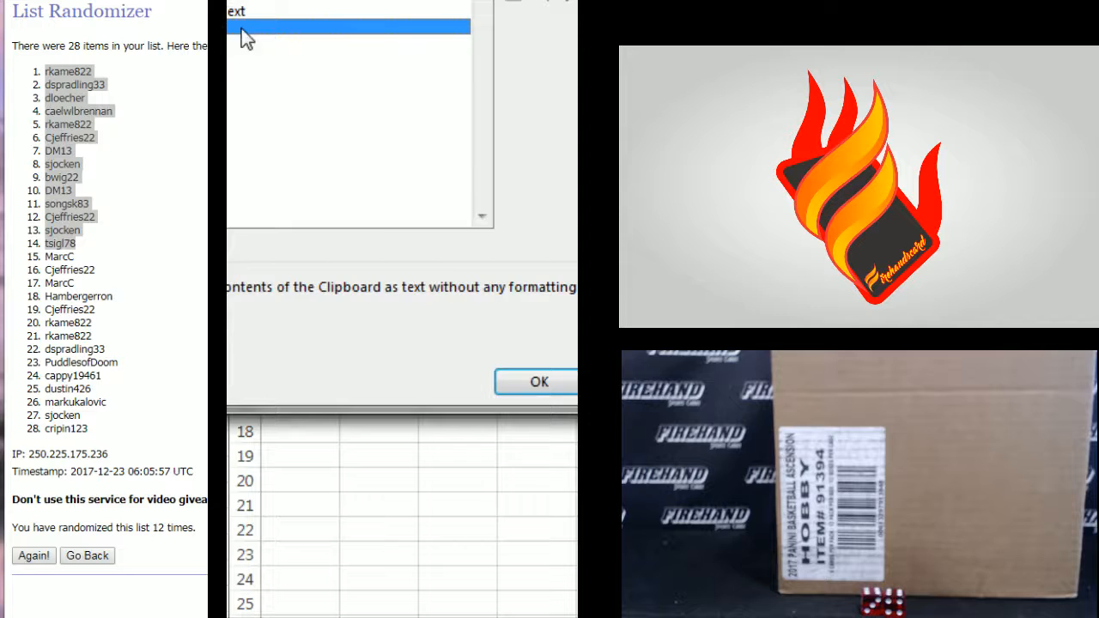
{"action": "left_click", "coordinate": [539, 381]}
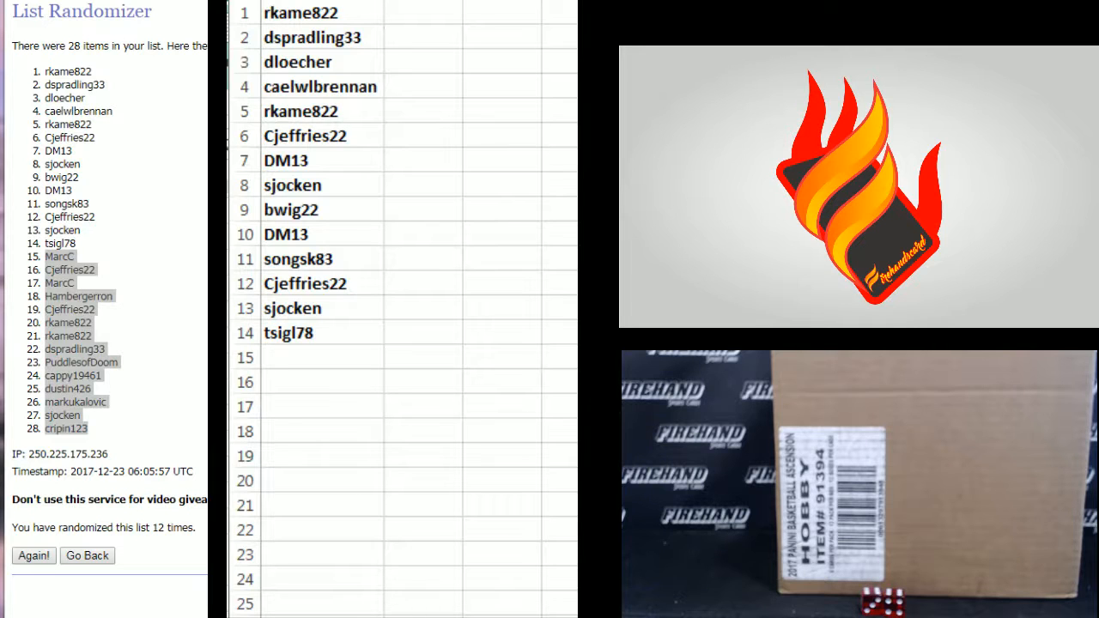
Enter the 14 NBA team names (Bucks, ...) in the form and randomize them.
{"action": "left_click", "coordinate": [85, 556]}
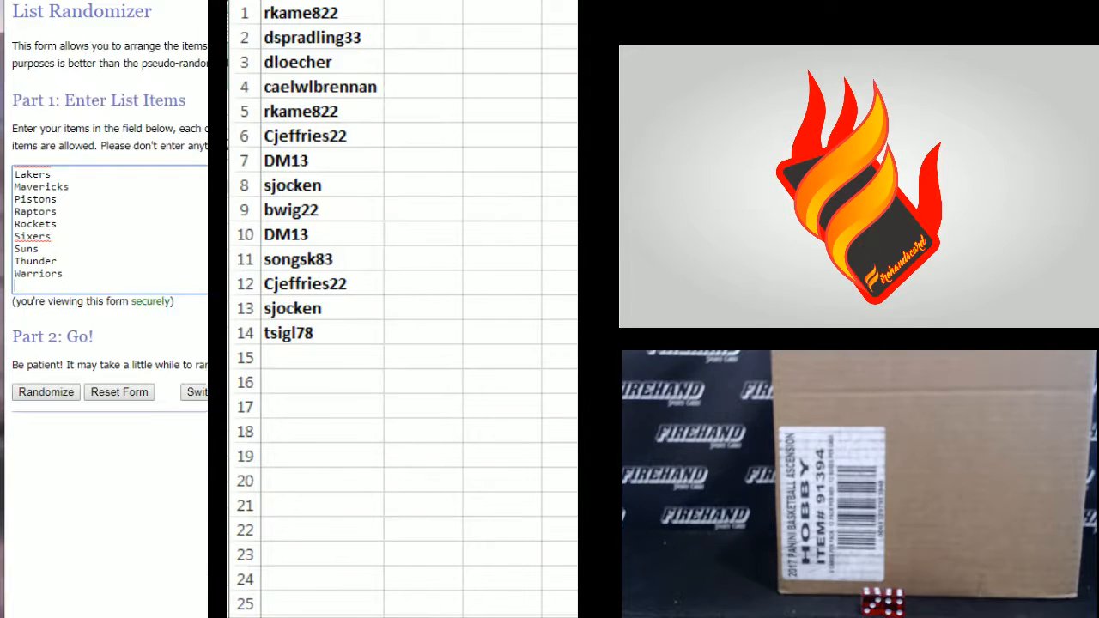
{"action": "type", "text": "Bucks"}
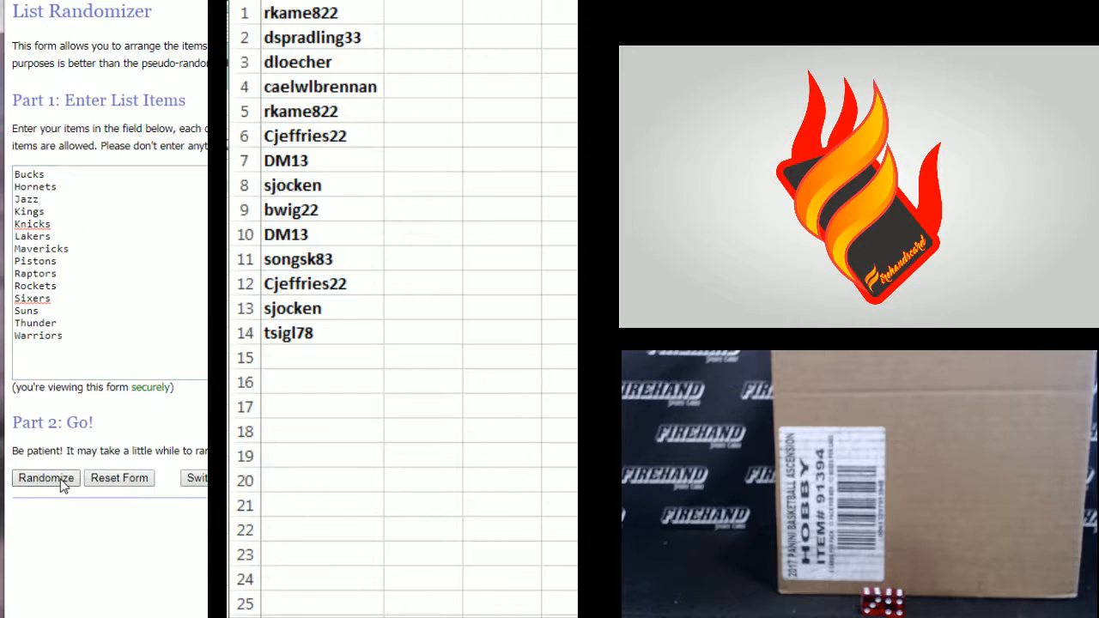
{"action": "left_click", "coordinate": [45, 477]}
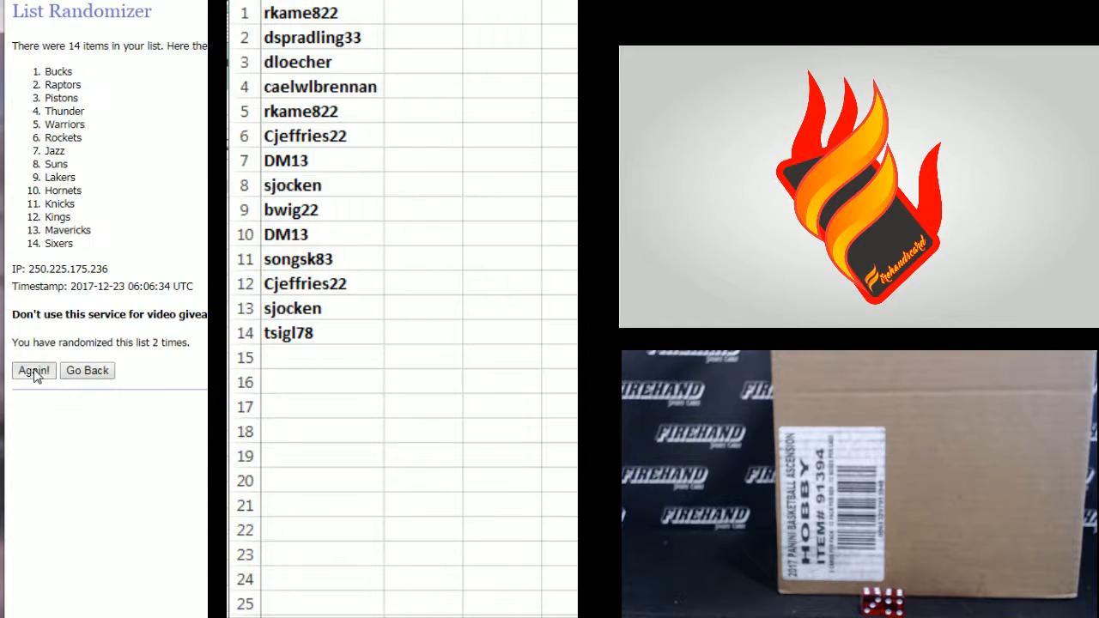
Re-shuffle the team list repeatedly with Again until eleven randomizations are done.
{"action": "left_click", "coordinate": [32, 371]}
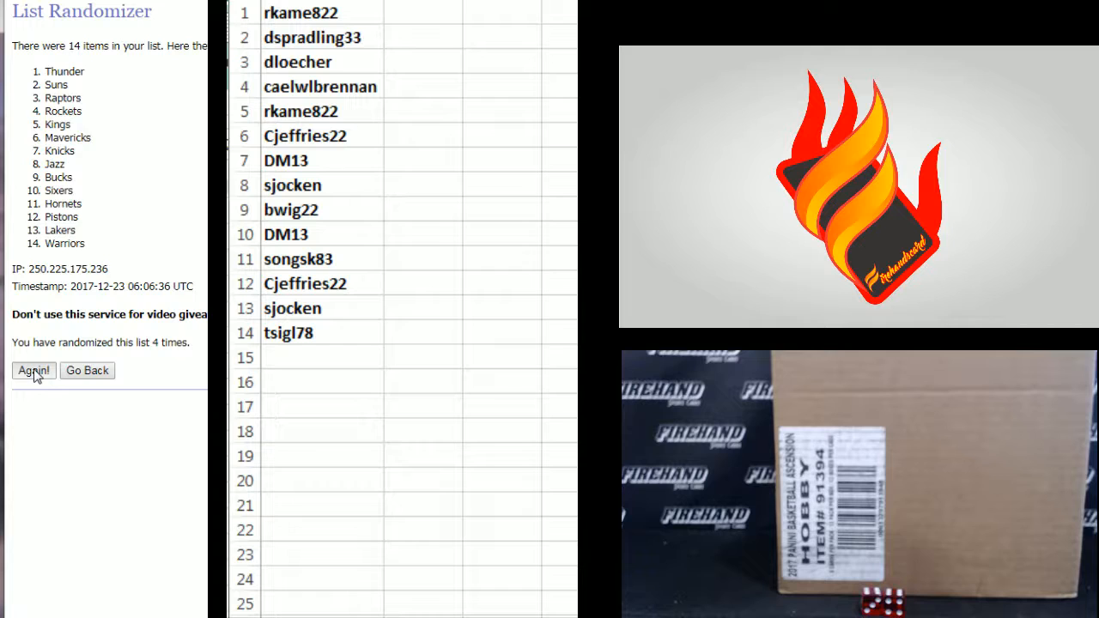
{"action": "left_click", "coordinate": [34, 370]}
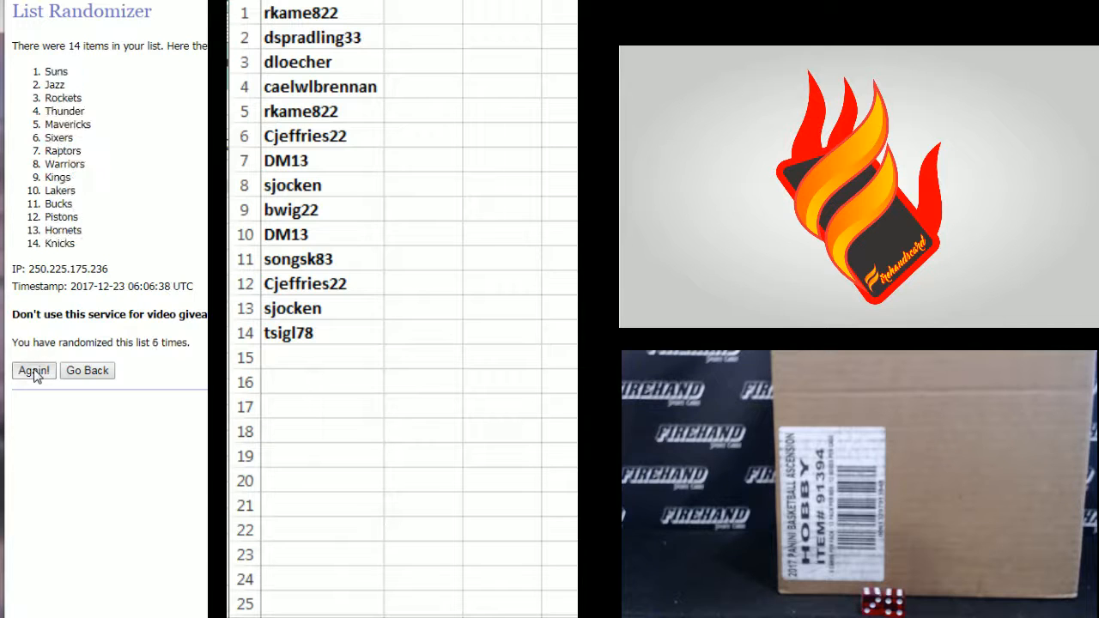
{"action": "left_click", "coordinate": [35, 371]}
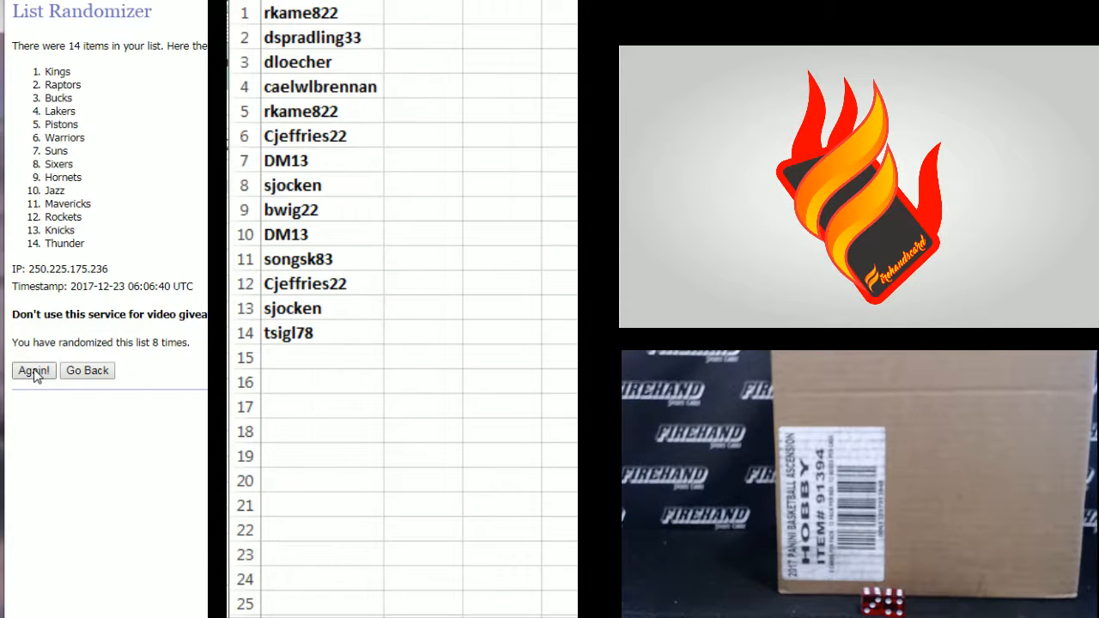
{"action": "left_click", "coordinate": [34, 370]}
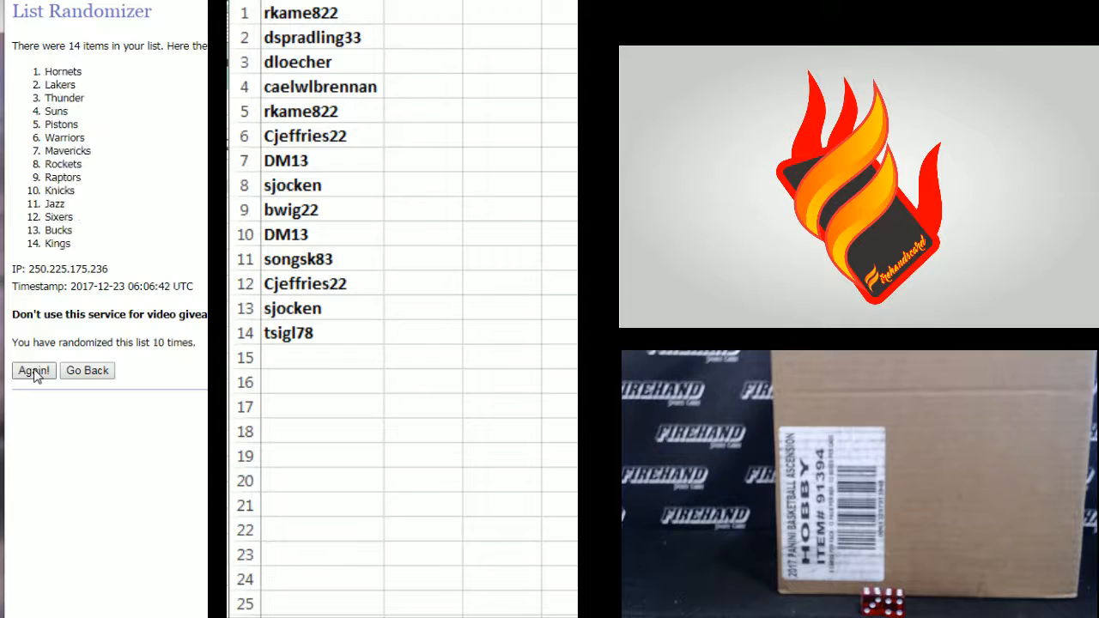
{"action": "left_click", "coordinate": [35, 371]}
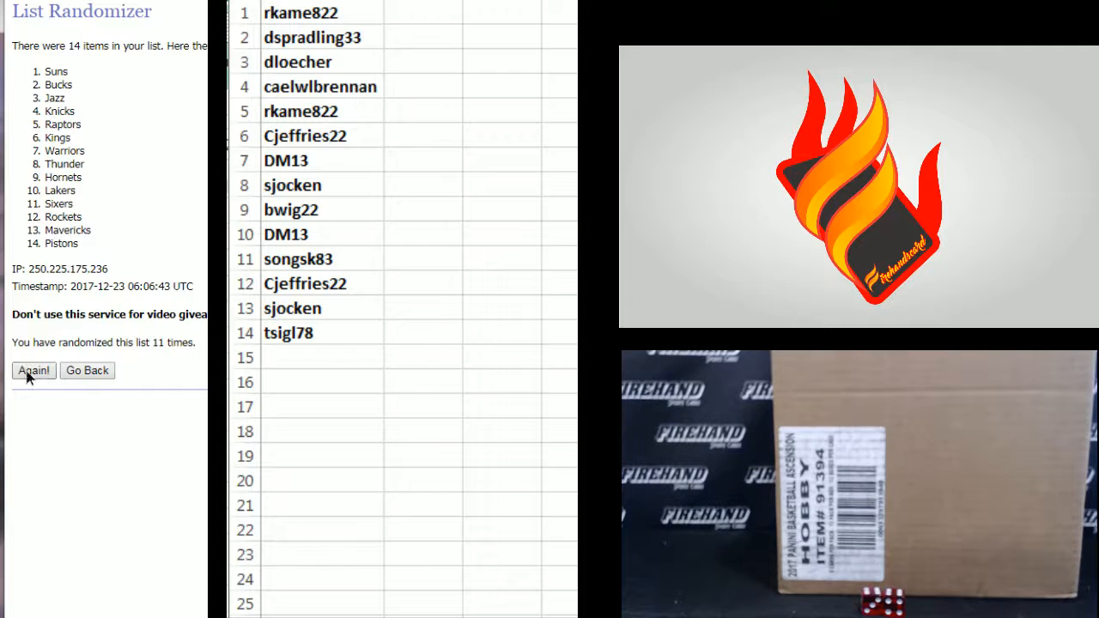
{"action": "left_click", "coordinate": [35, 370]}
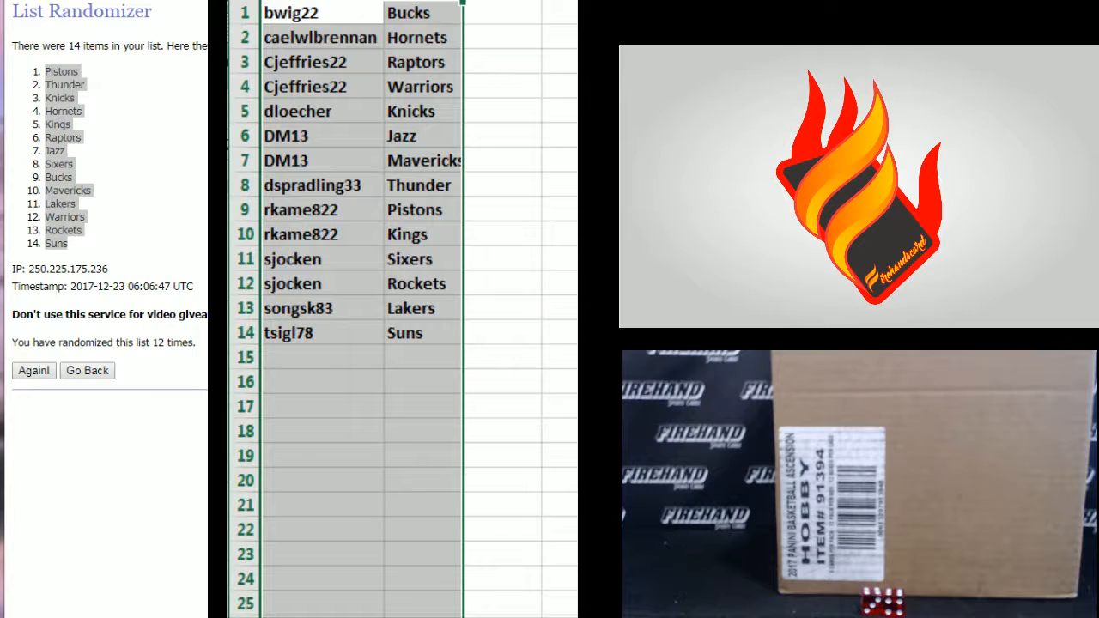
{"action": "mouse_move", "coordinate": [410, 12]}
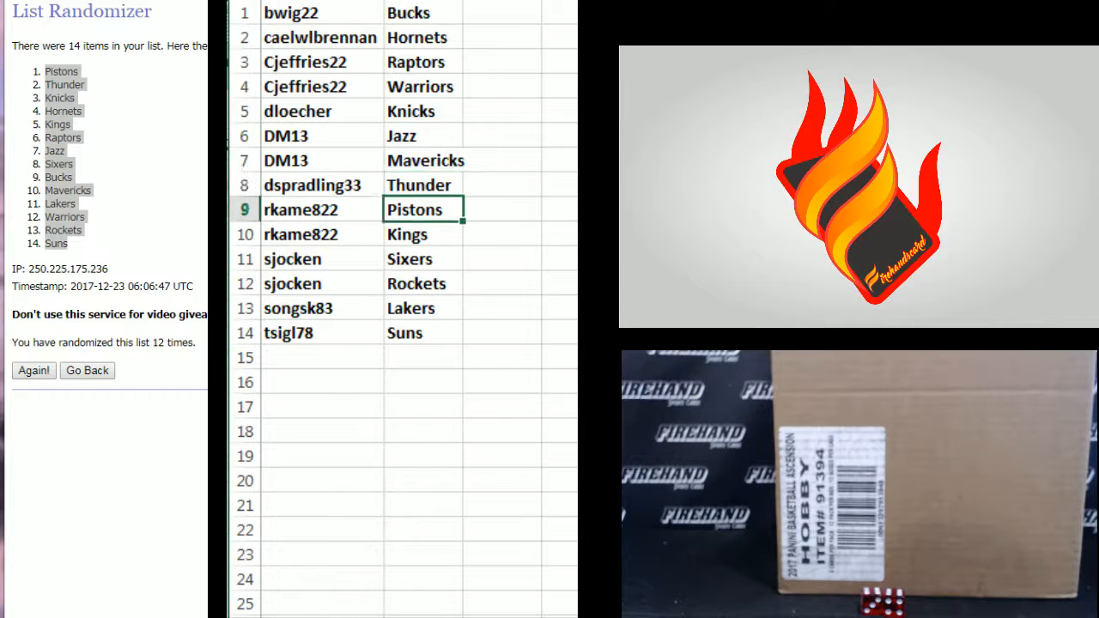
Review the name–team pairings in columns A and B row by row through the Suns entry.
{"action": "left_click", "coordinate": [422, 258]}
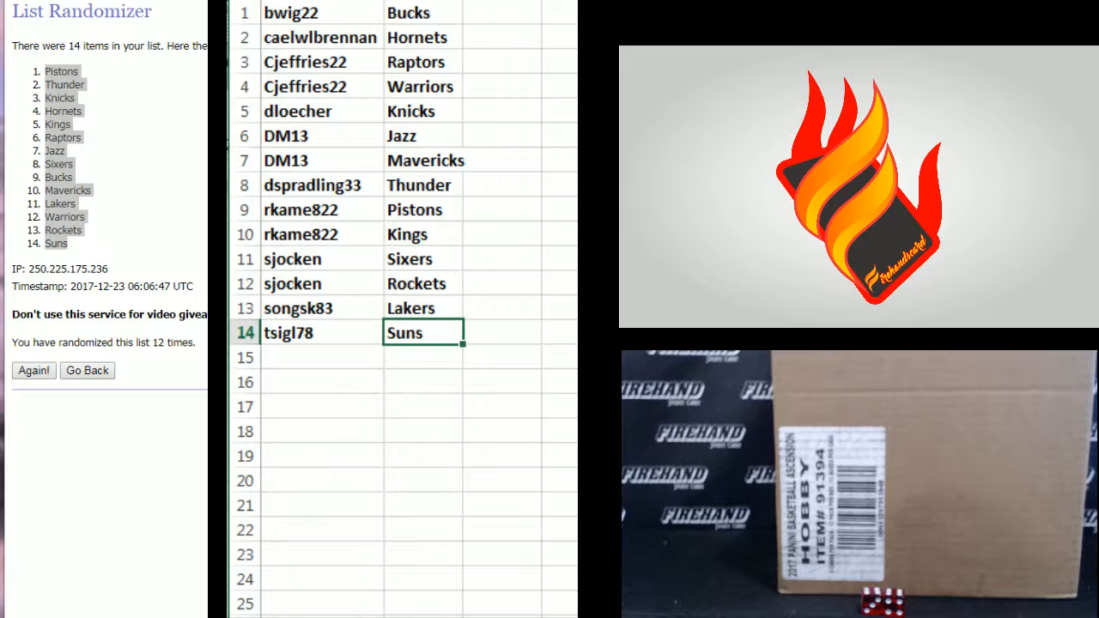
{"action": "left_click", "coordinate": [422, 357]}
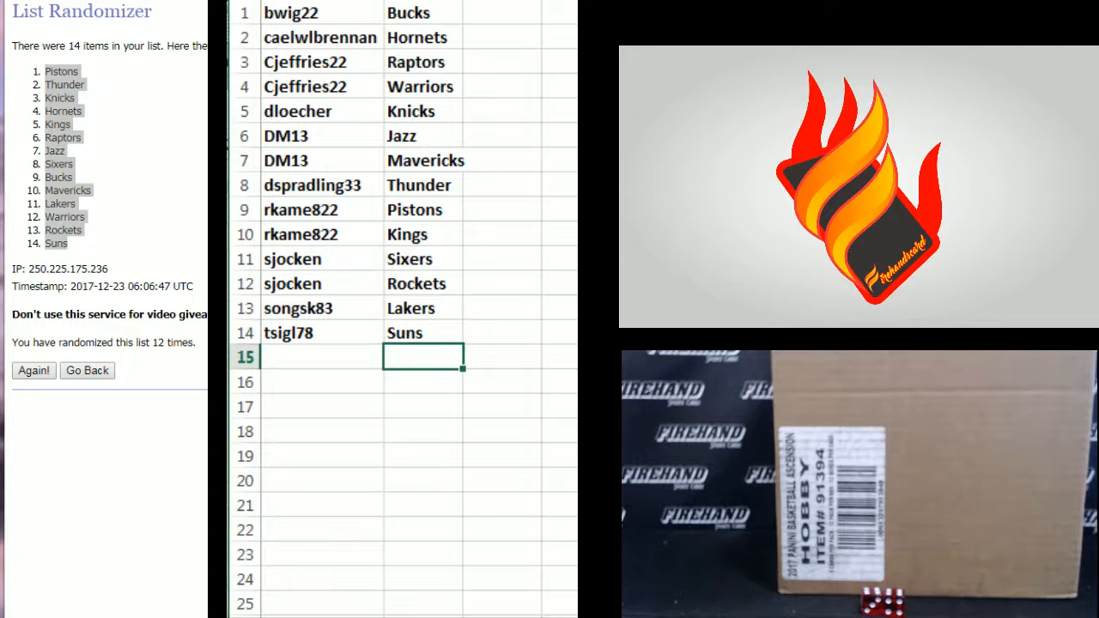